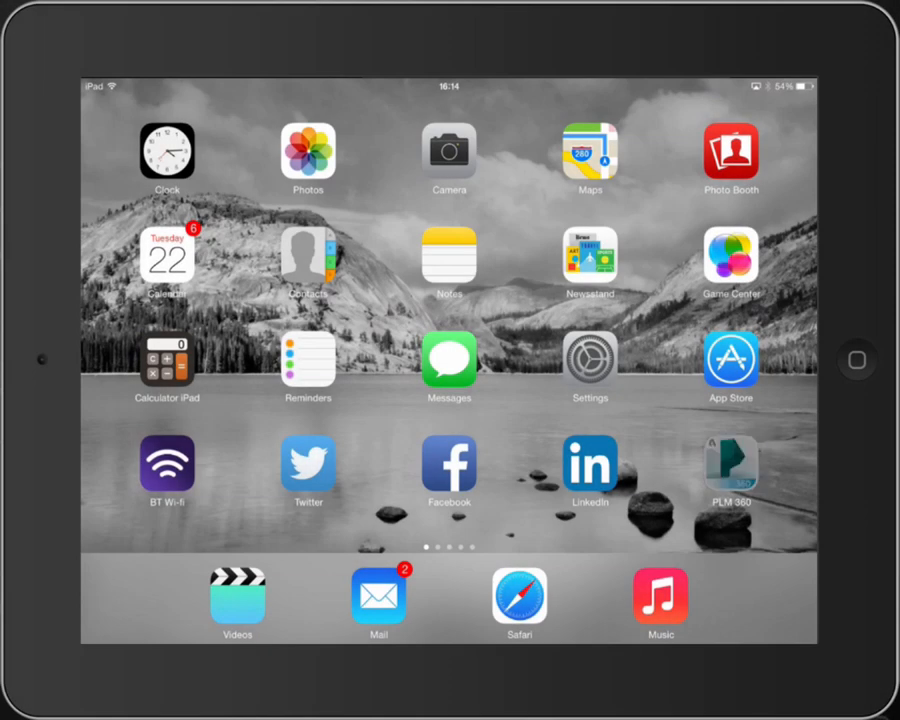
Step: Launch PLM 360 and sign in to the company tenant
click(732, 466)
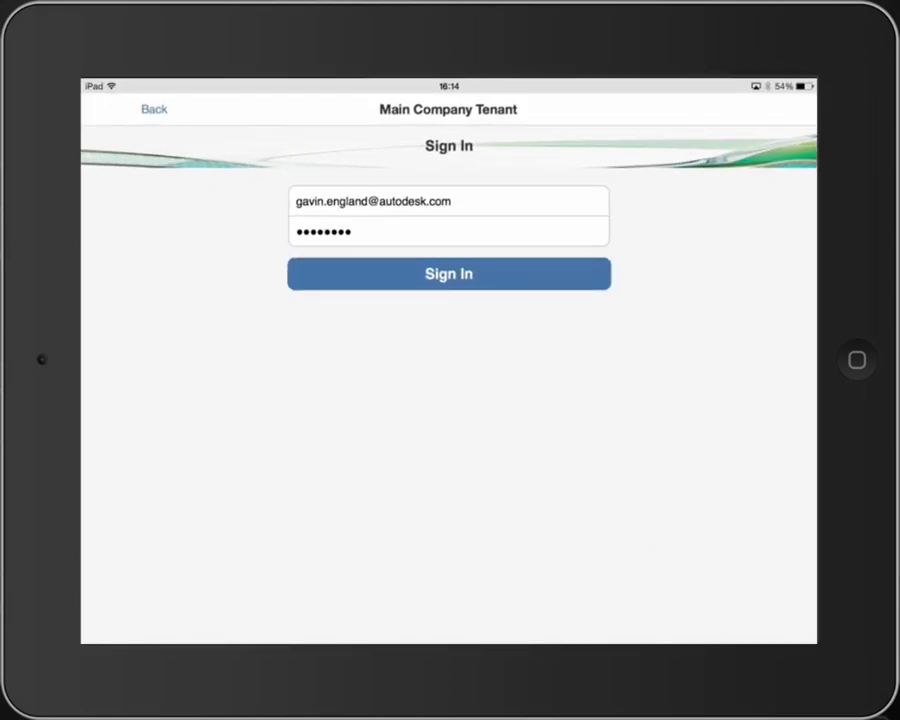
click(448, 272)
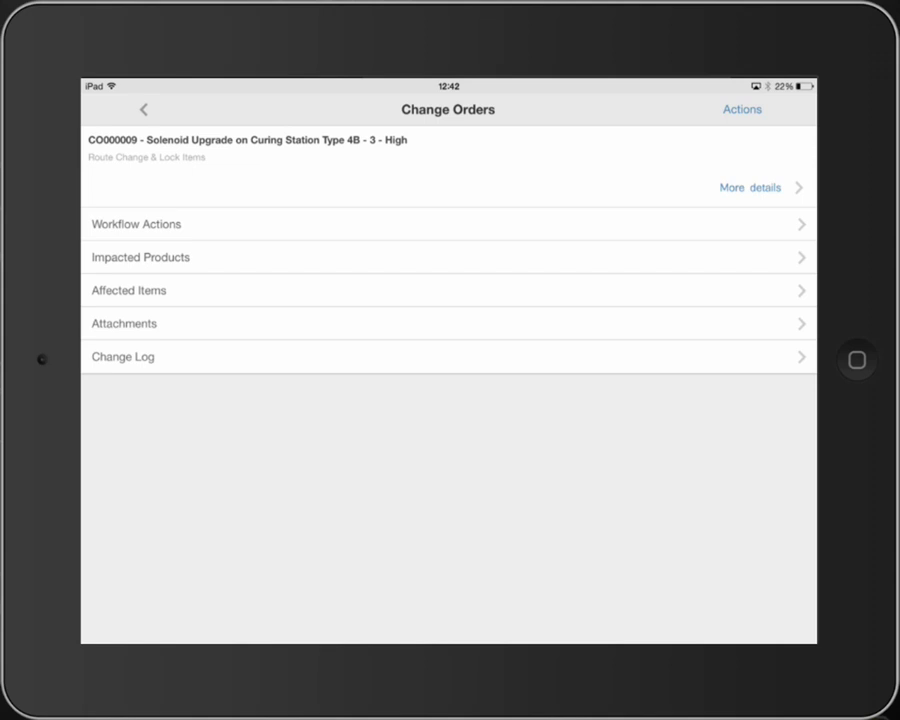
Step: Show CO000009's full details and scroll through its header and change fields
click(750, 188)
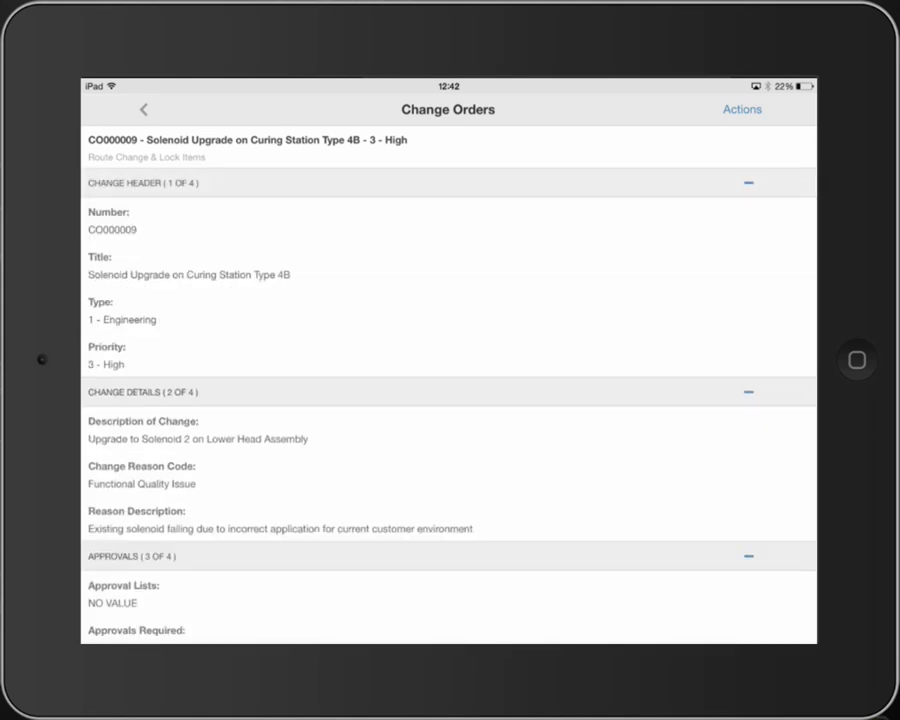
scroll(down, 3)
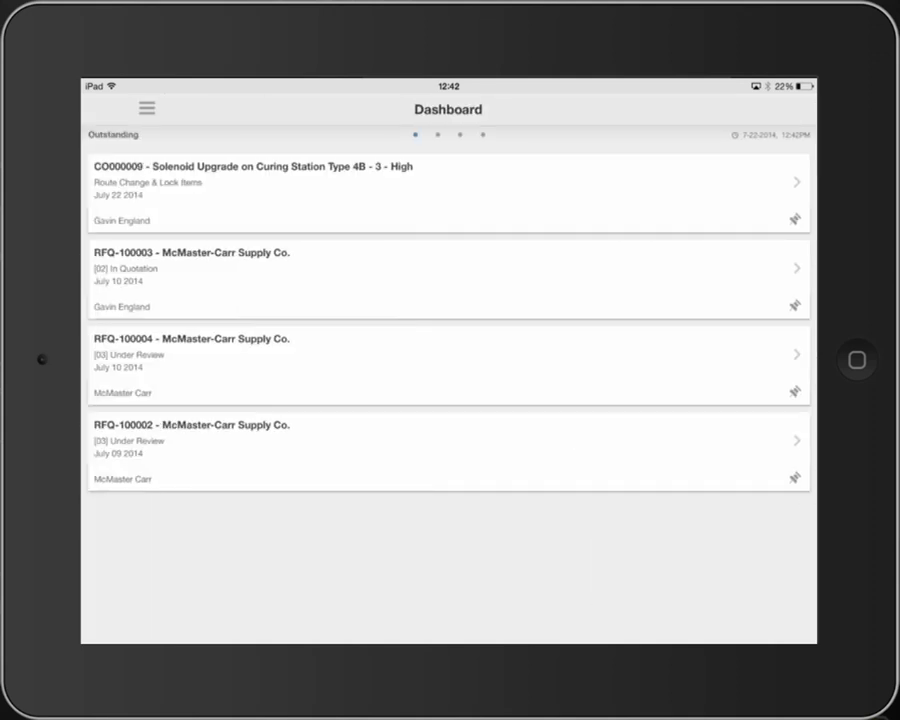
click(356, 146)
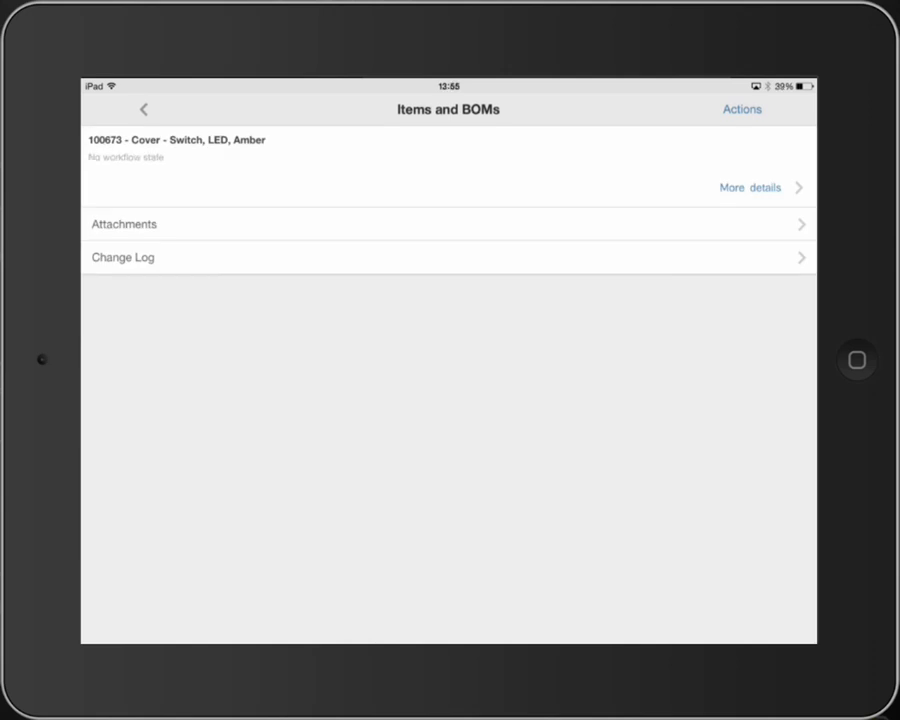
click(750, 188)
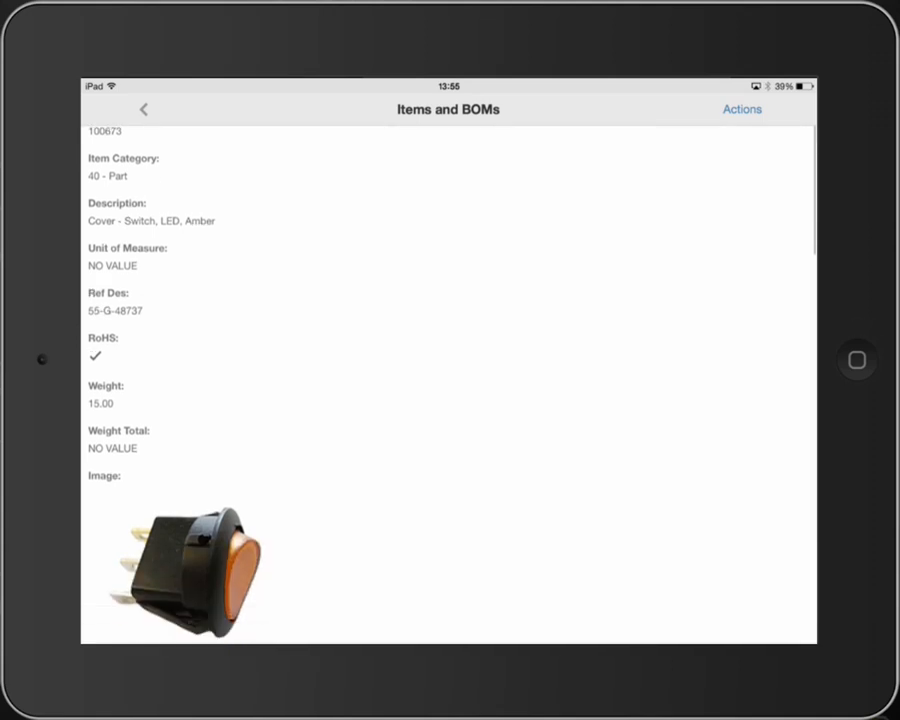
scroll(down, 3)
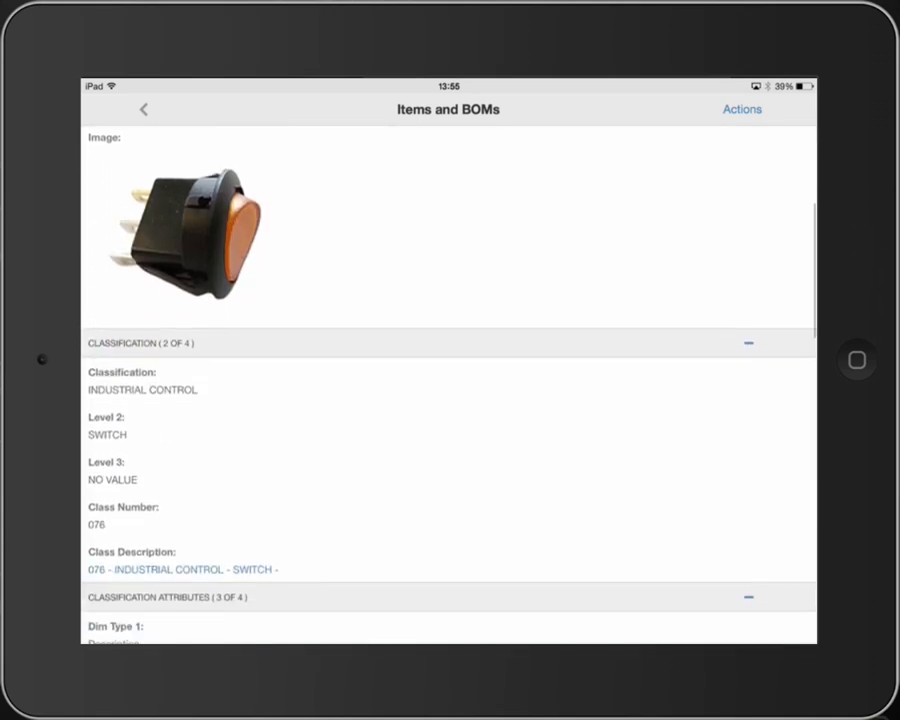
scroll(up, 3)
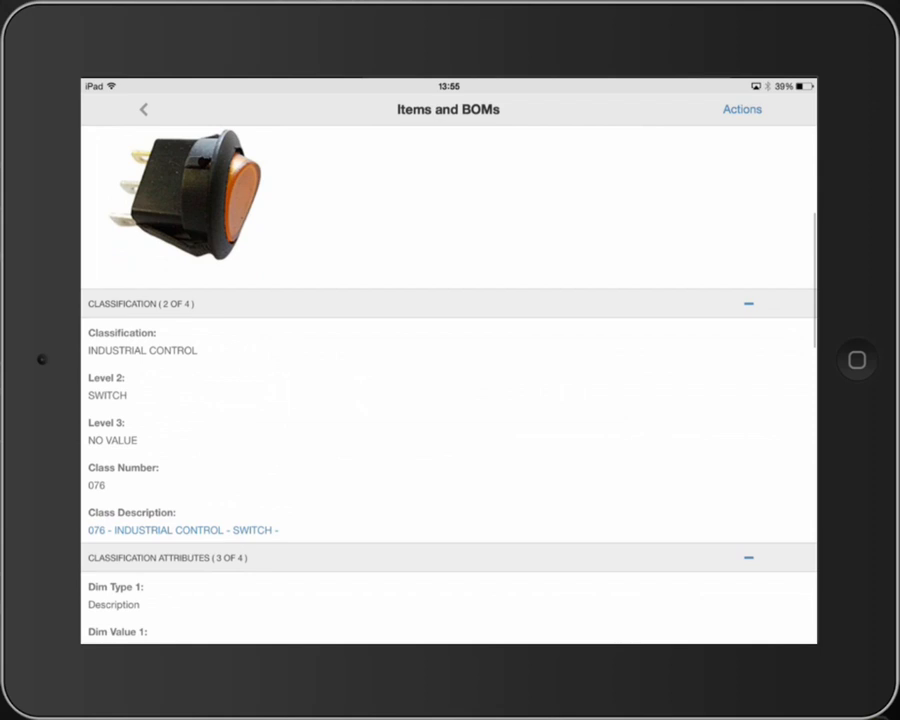
scroll(up, 3)
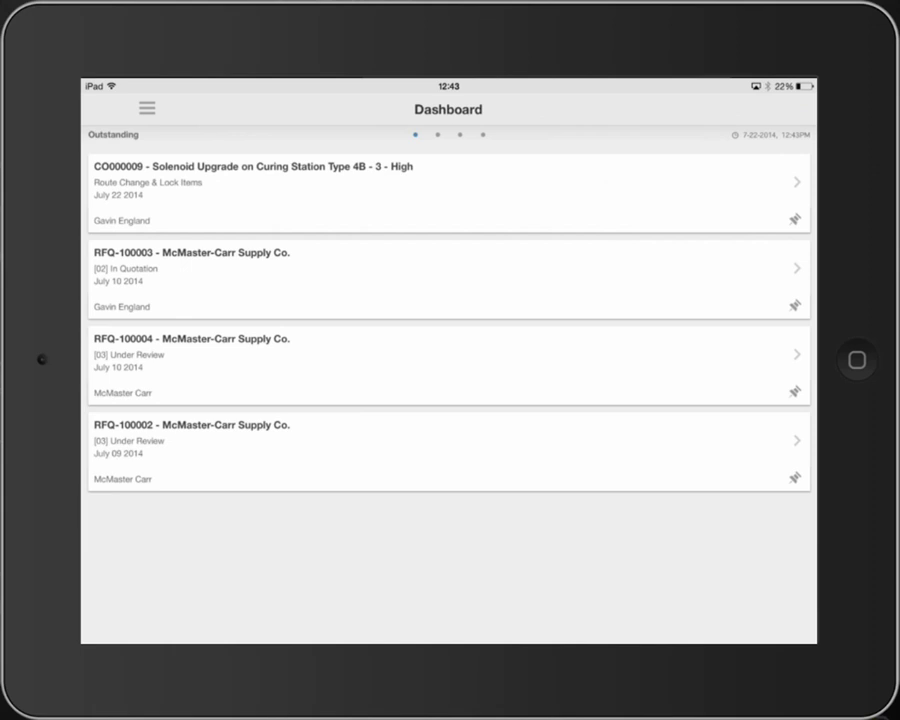
click(356, 144)
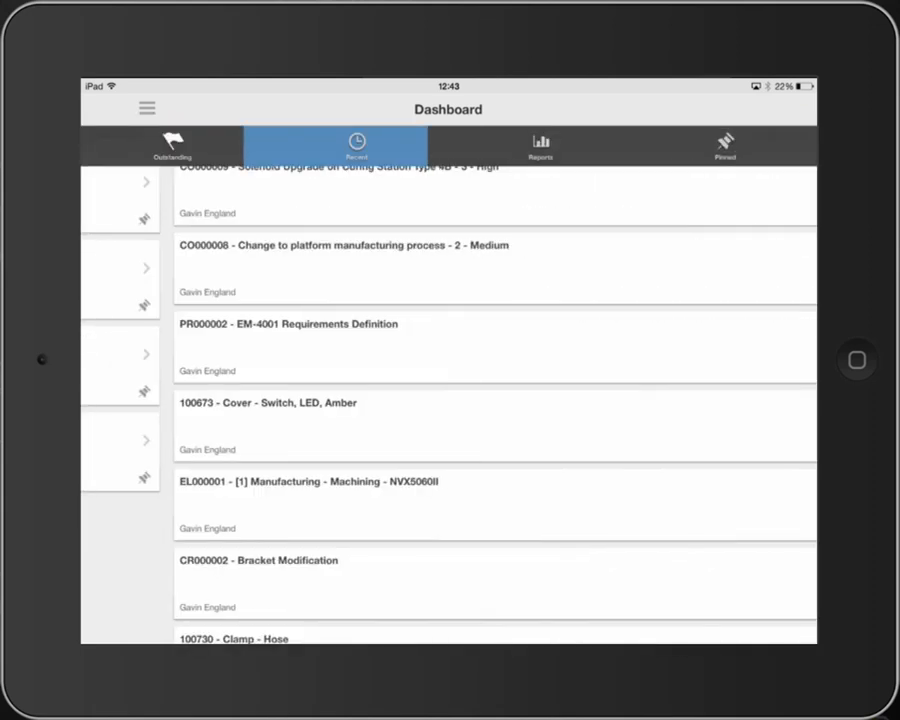
click(540, 144)
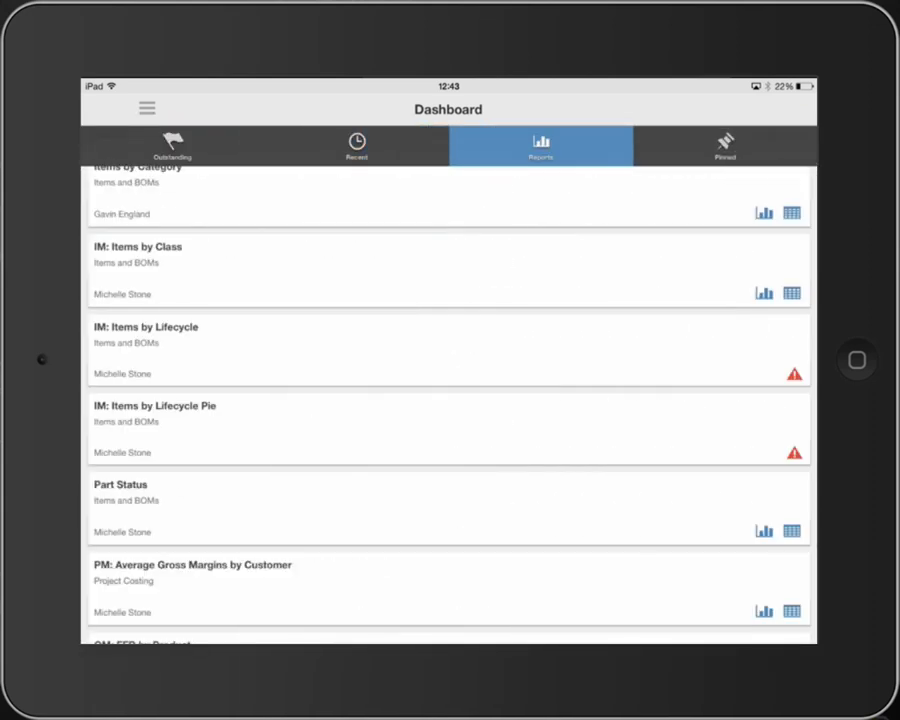
click(540, 144)
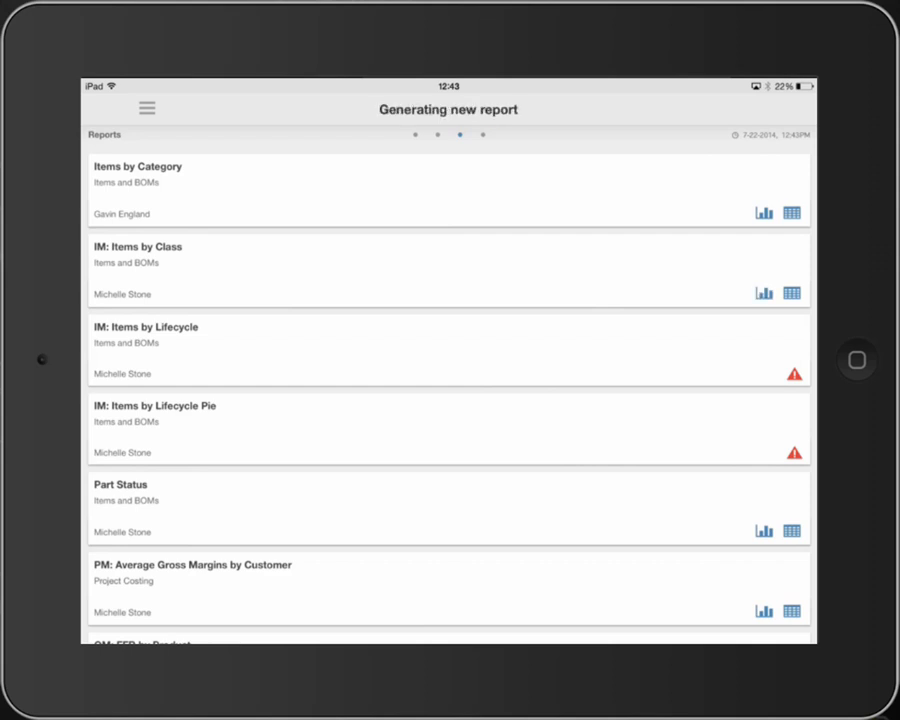
click(764, 292)
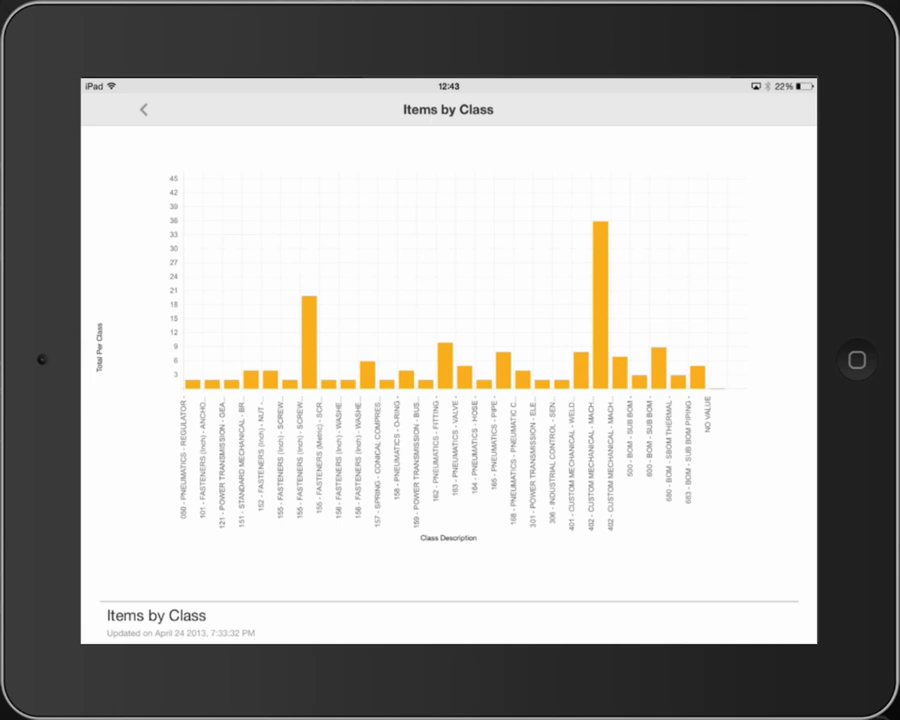
click(144, 108)
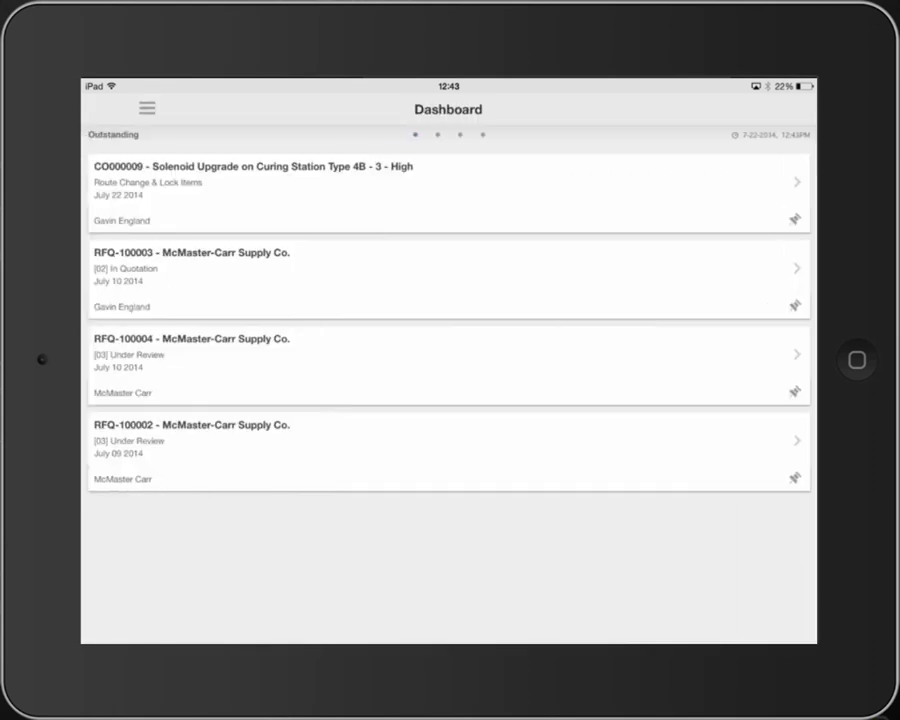
click(356, 144)
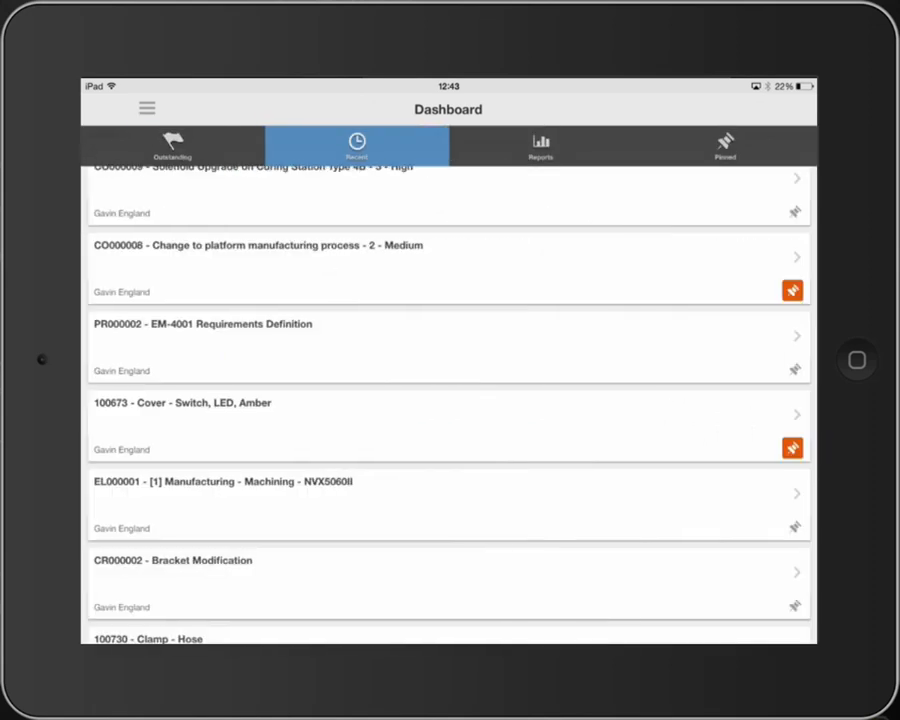
click(540, 144)
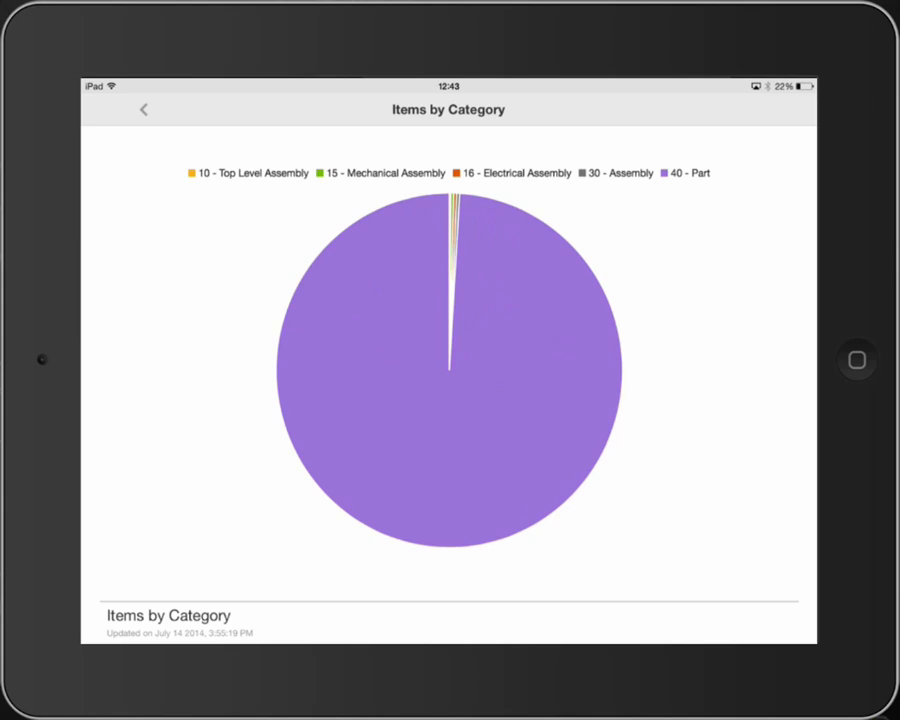
click(144, 108)
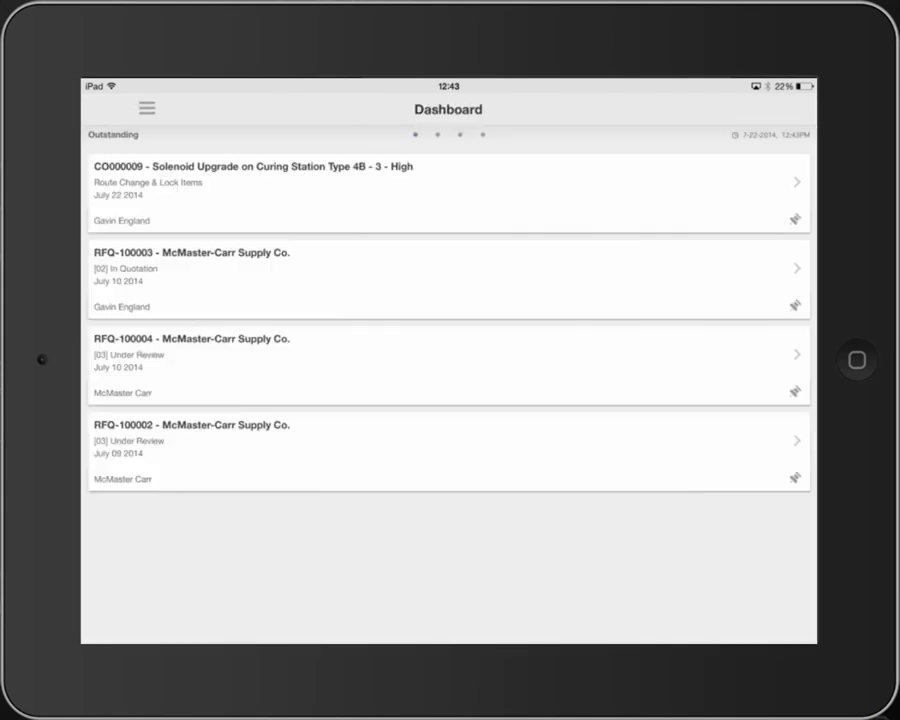
click(540, 146)
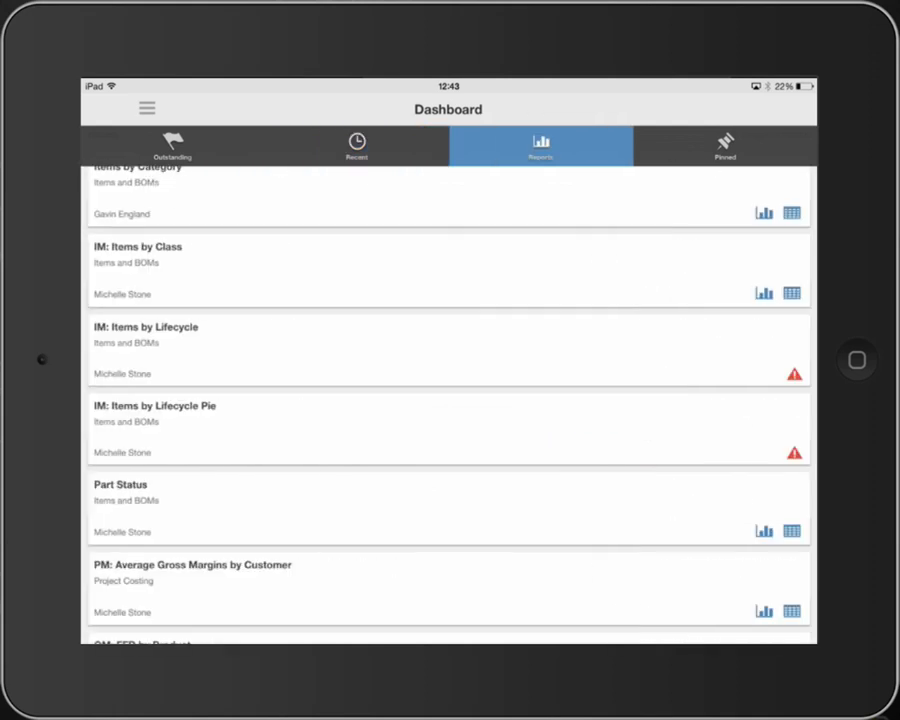
click(724, 146)
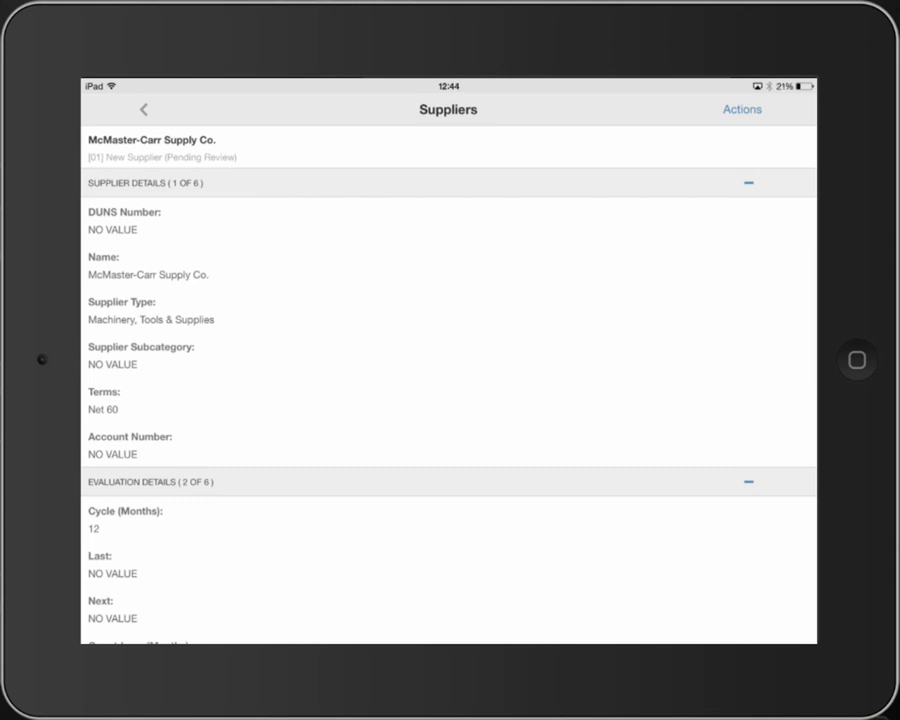
click(144, 108)
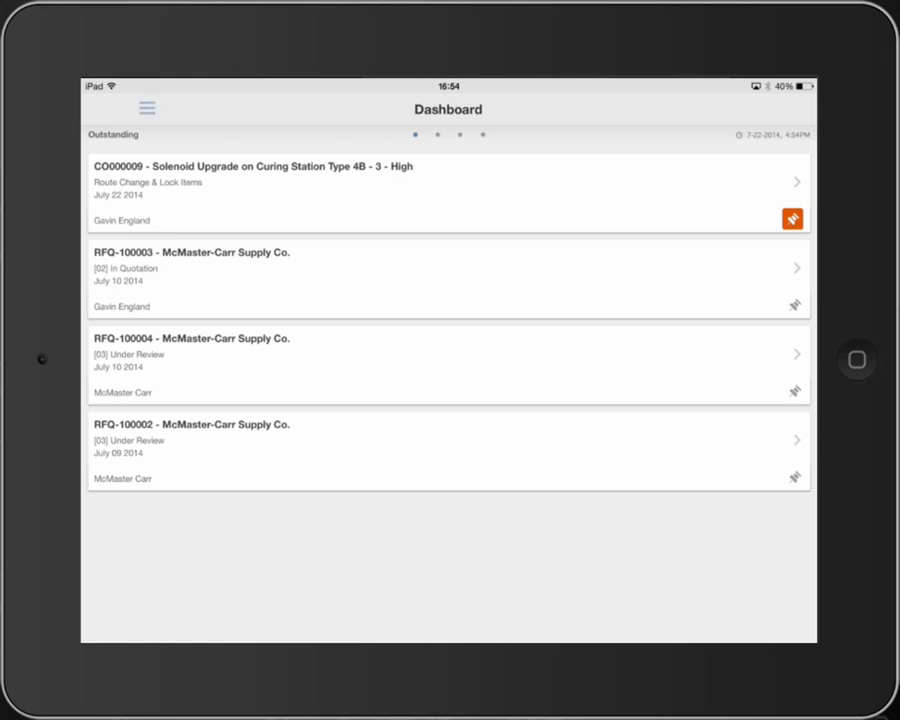
Step: Browse the workspace menu, expanding Change Management and Quality
click(146, 108)
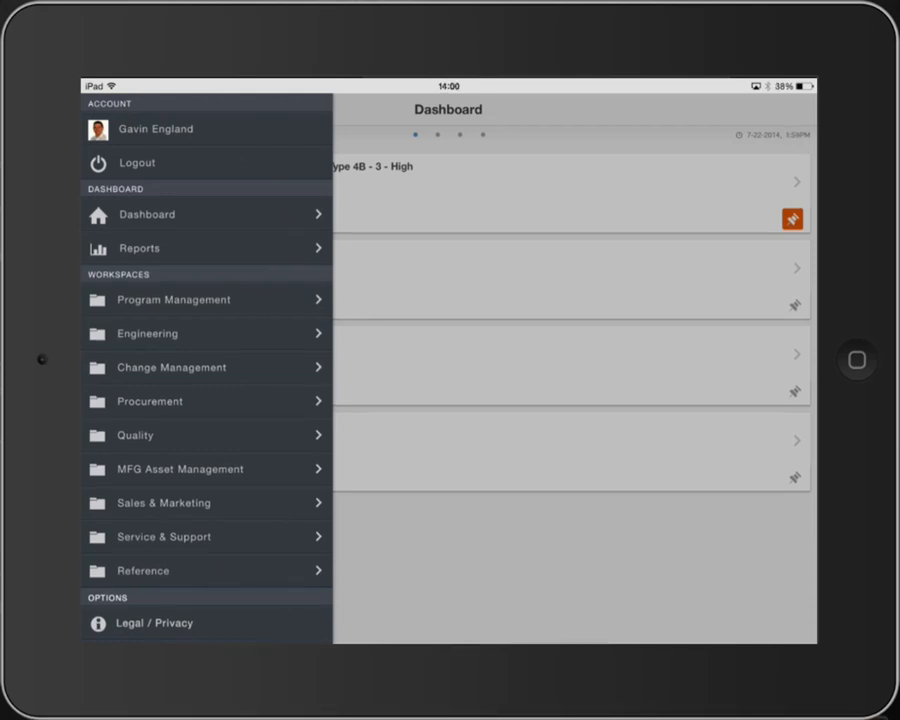
click(172, 300)
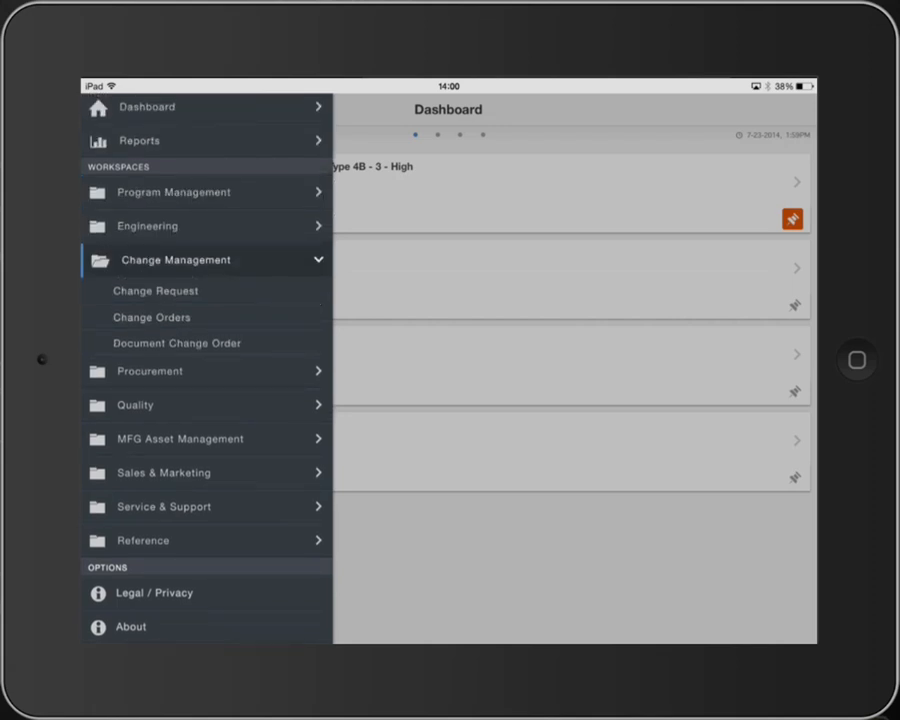
click(136, 404)
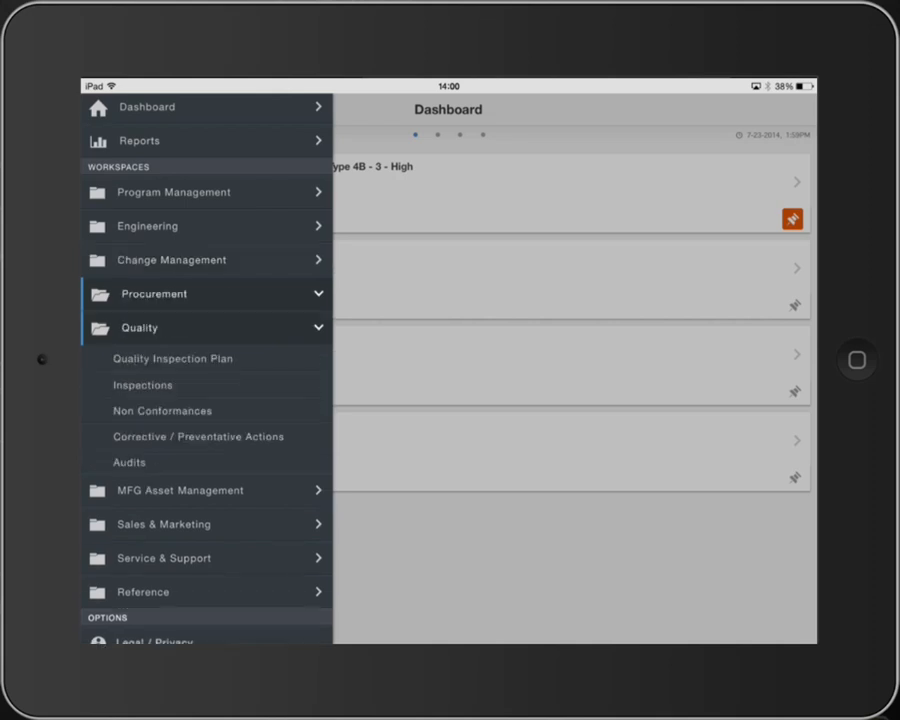
scroll(up, 3)
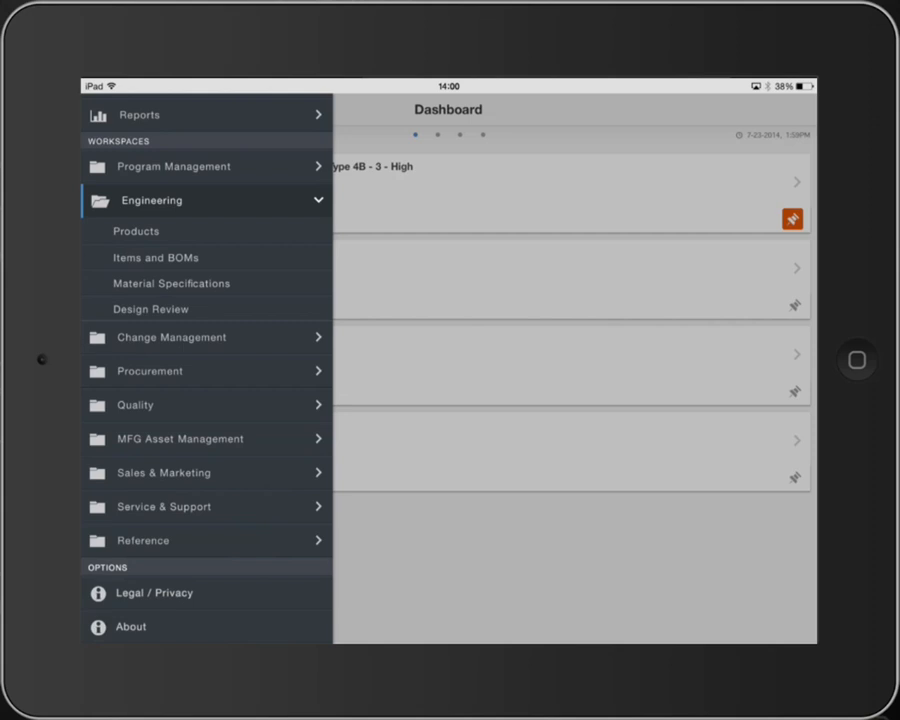
Step: Show the Items and BOMs workspace list of assemblies and parts
click(156, 256)
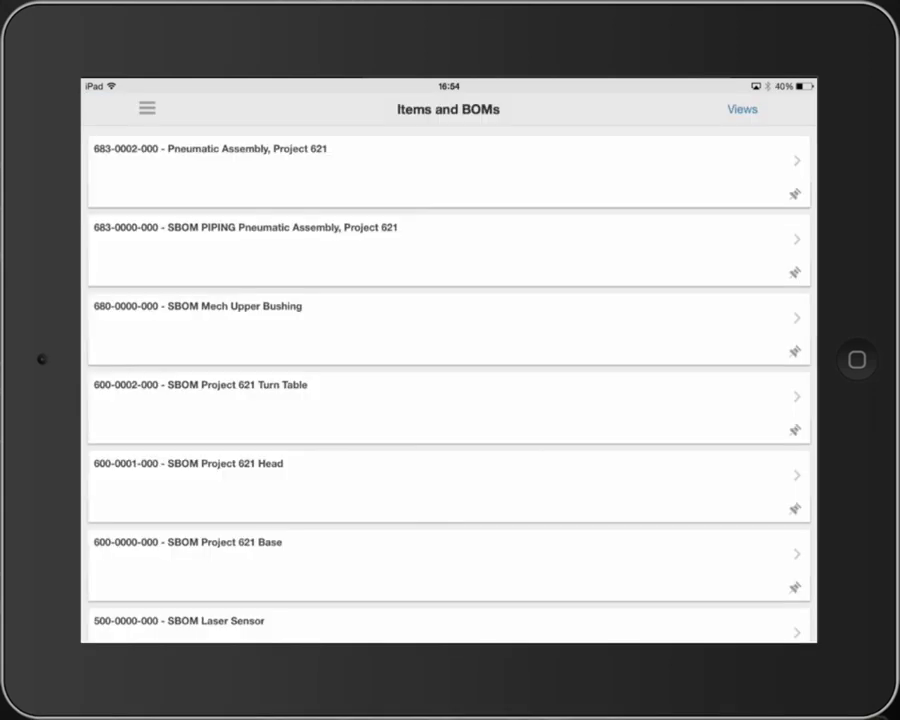
scroll(down, 3)
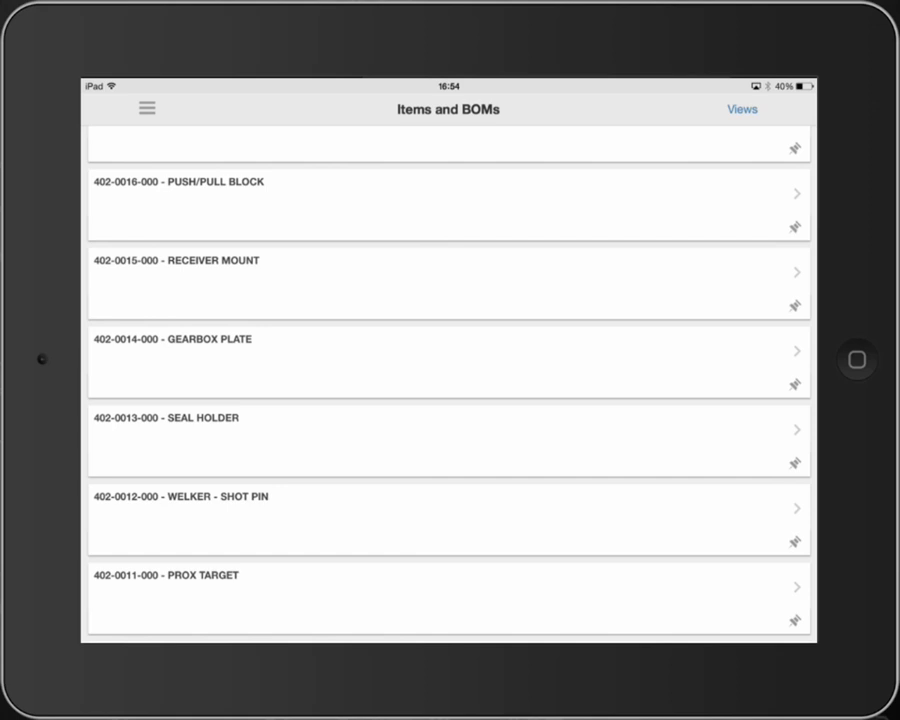
Step: Switch the Items and BOMs list to the Pneumatic Components saved view
click(740, 108)
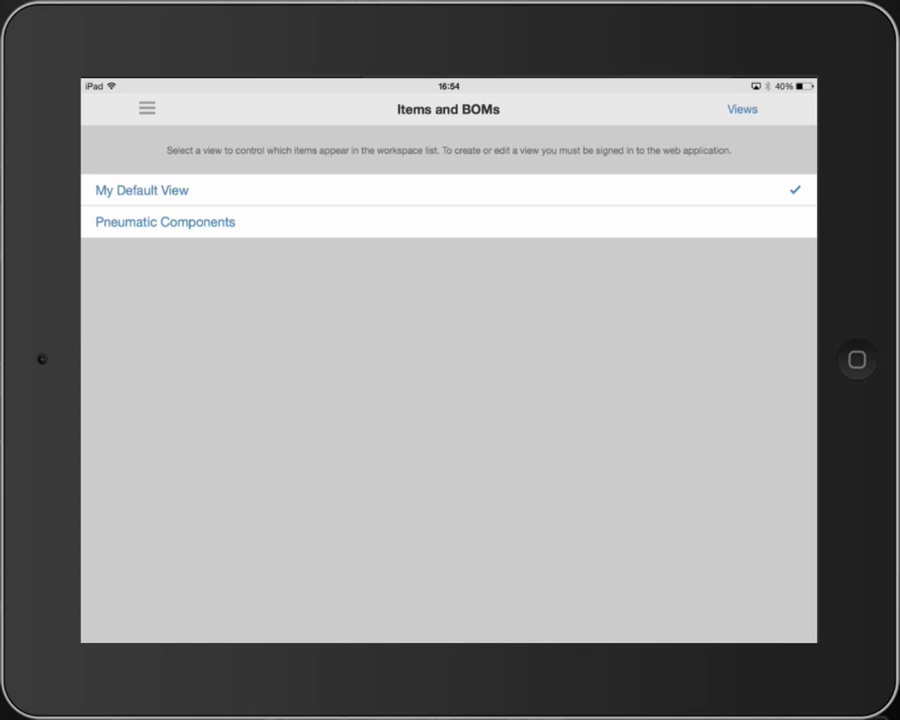
click(142, 190)
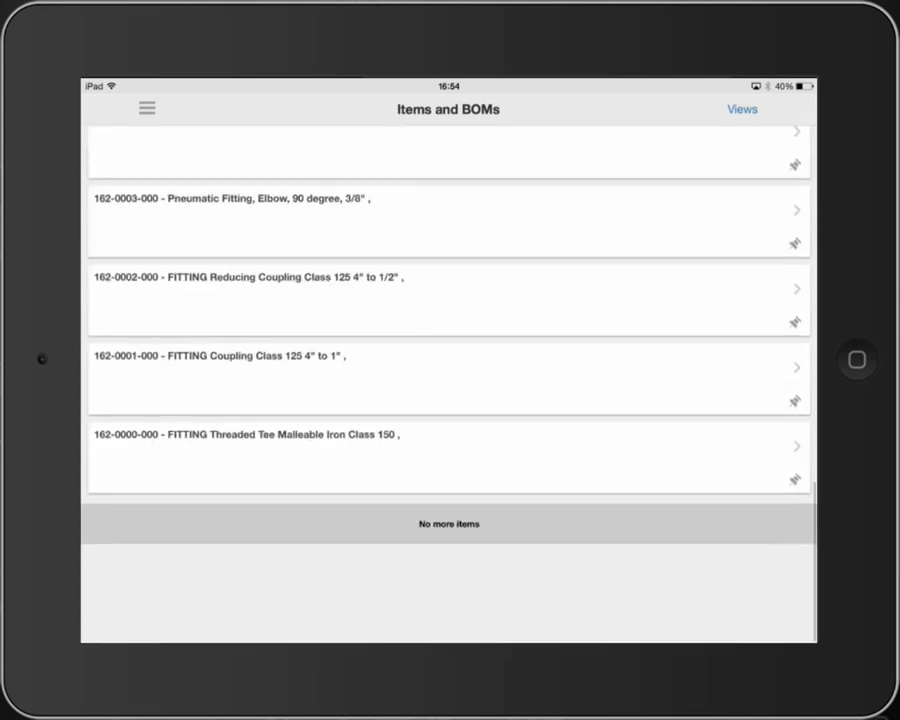
scroll(up, 3)
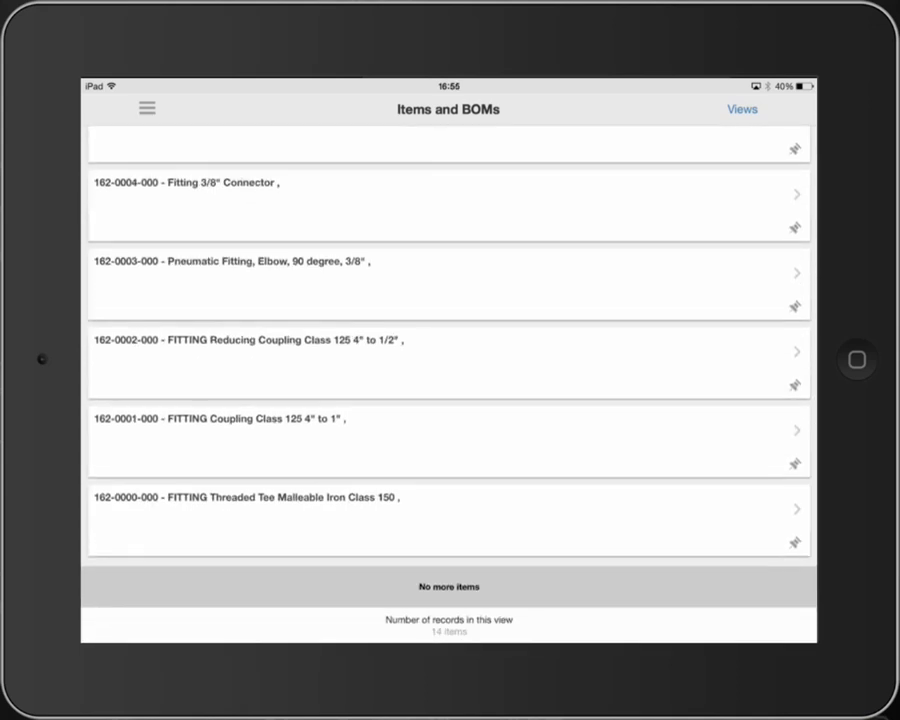
Step: View the ball valve item's Ball Valve Specification Sheet attachment, then leave the preview
scroll(up, 3)
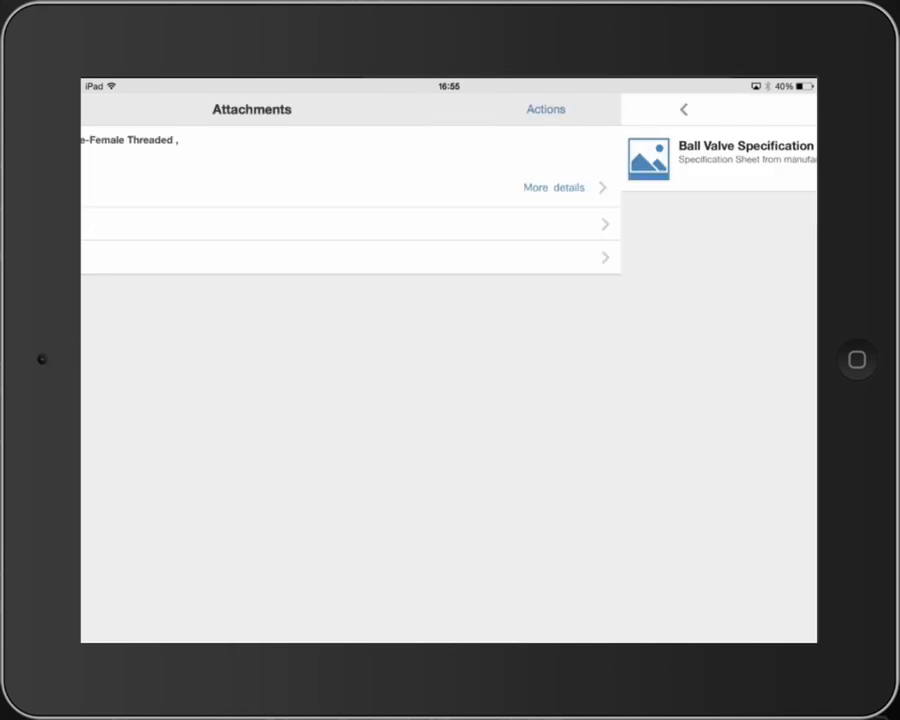
click(684, 108)
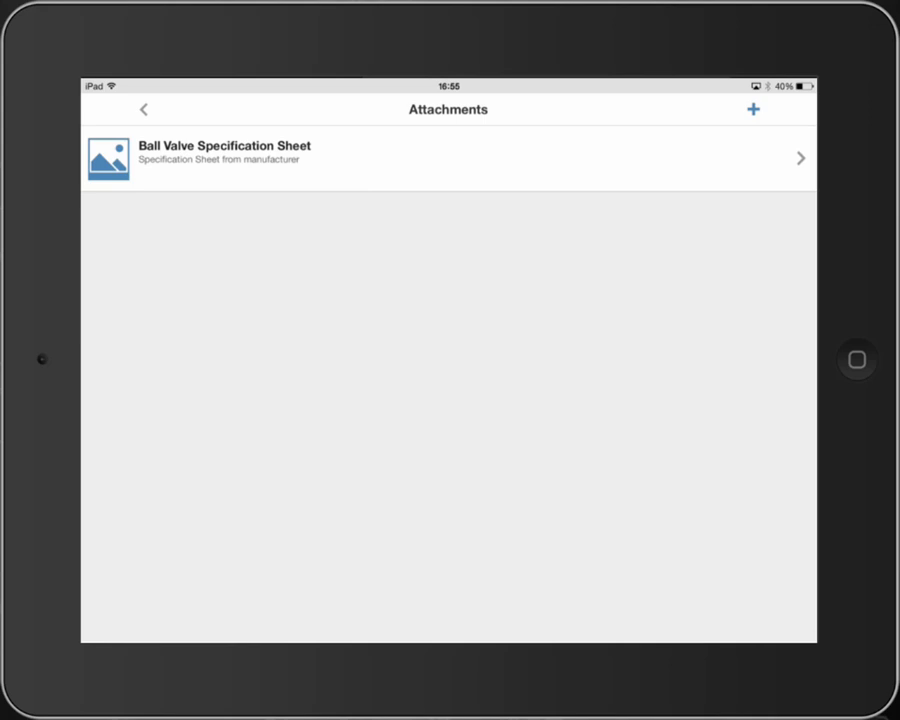
click(448, 158)
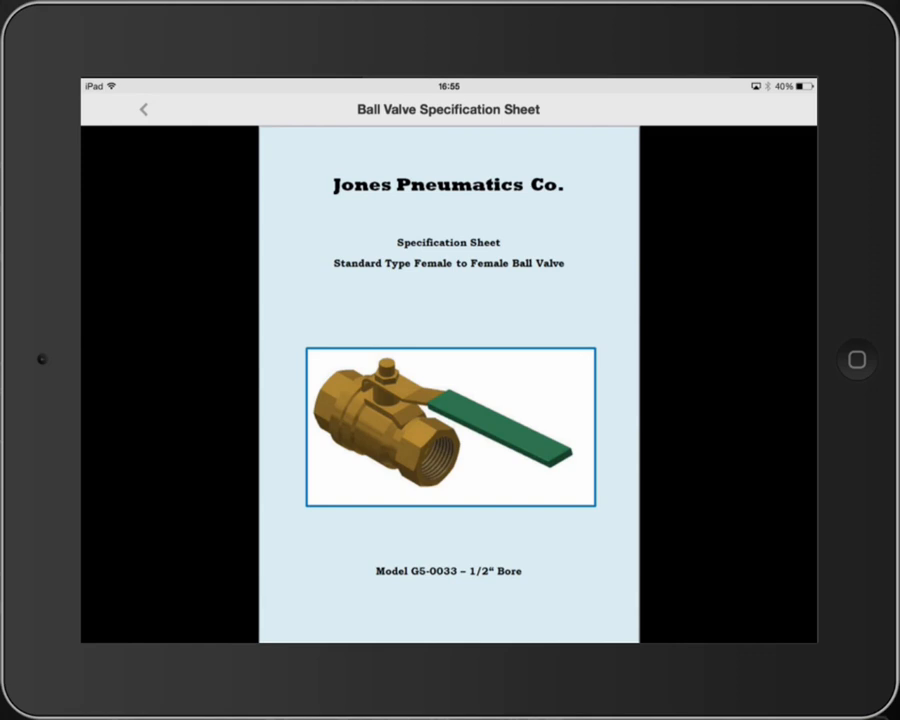
click(144, 108)
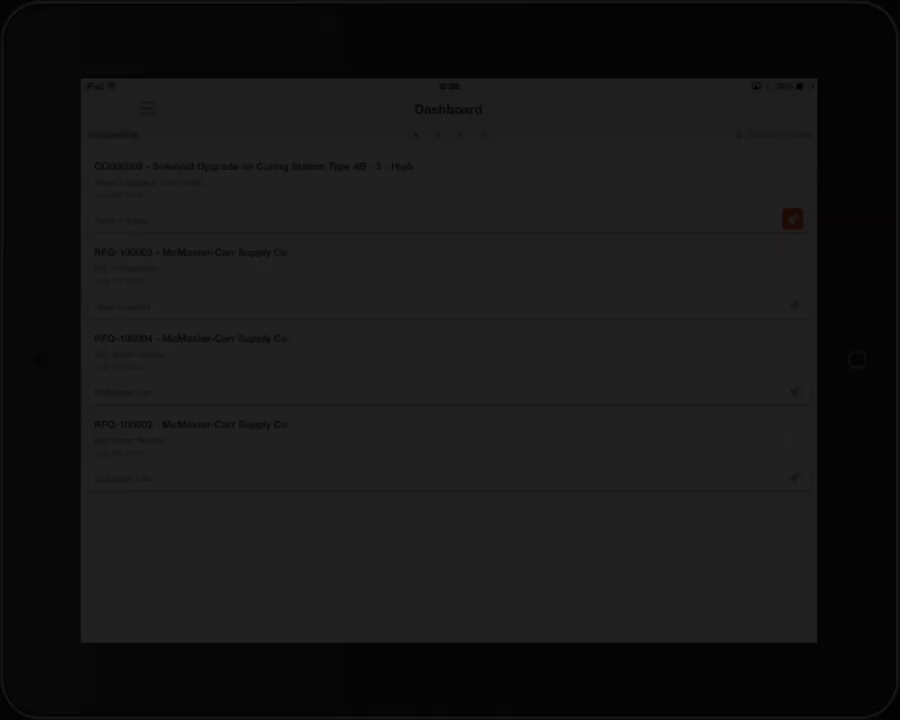
Step: Reopen CO000009 from the dashboard's Recent records
click(356, 146)
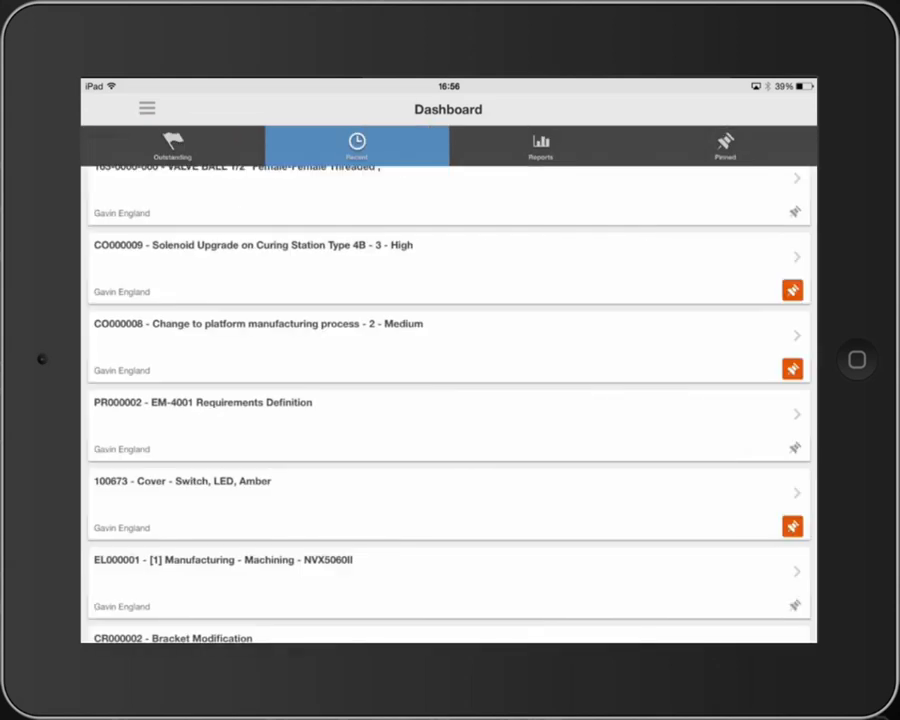
click(724, 144)
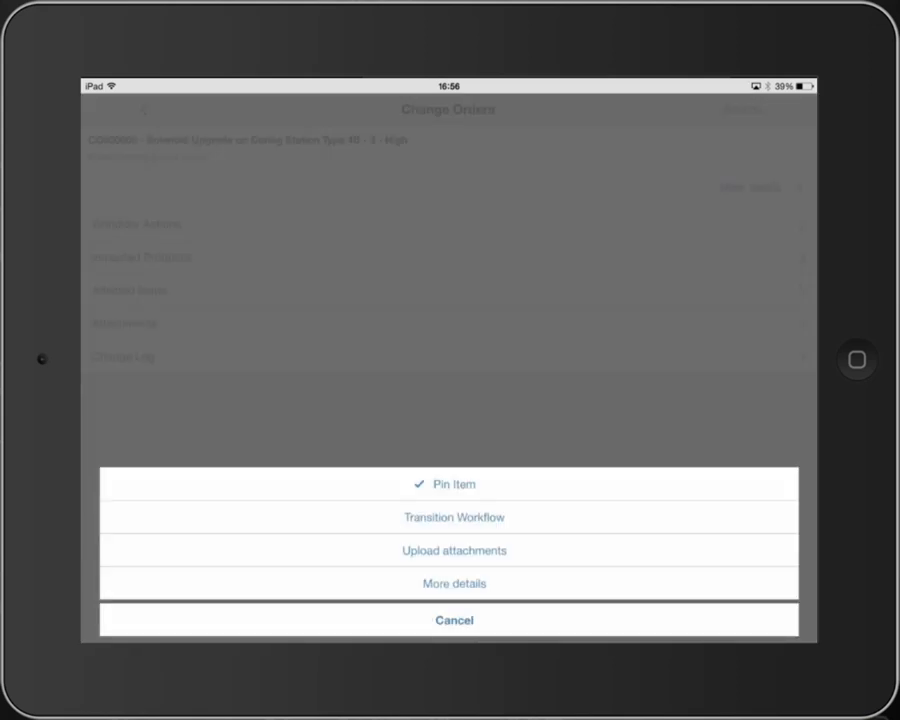
Step: Start an attachment upload and pick a photo from the Recent issue on-site album
click(452, 552)
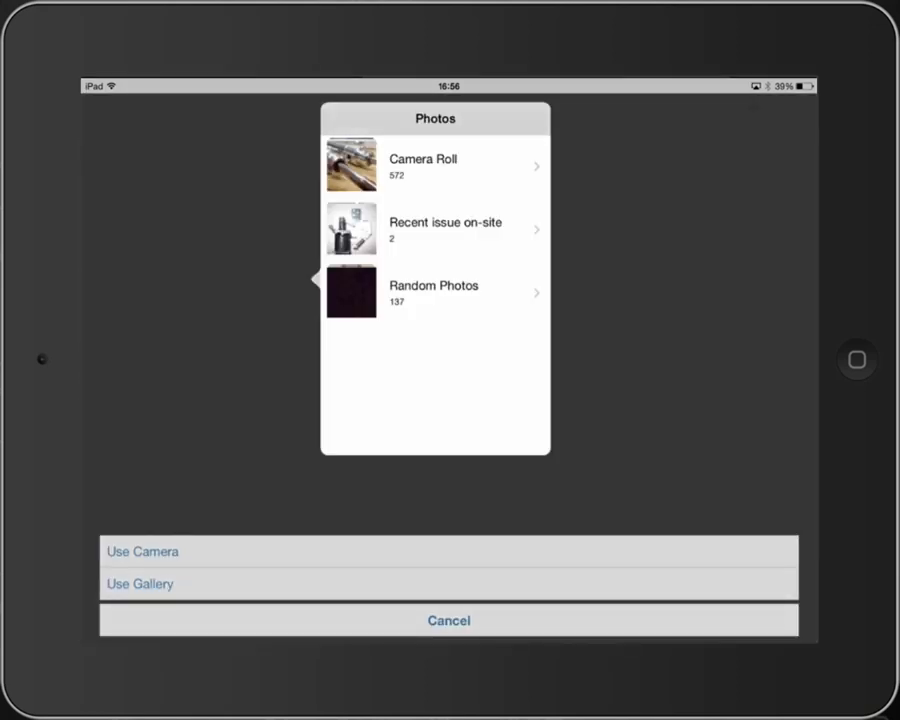
click(444, 228)
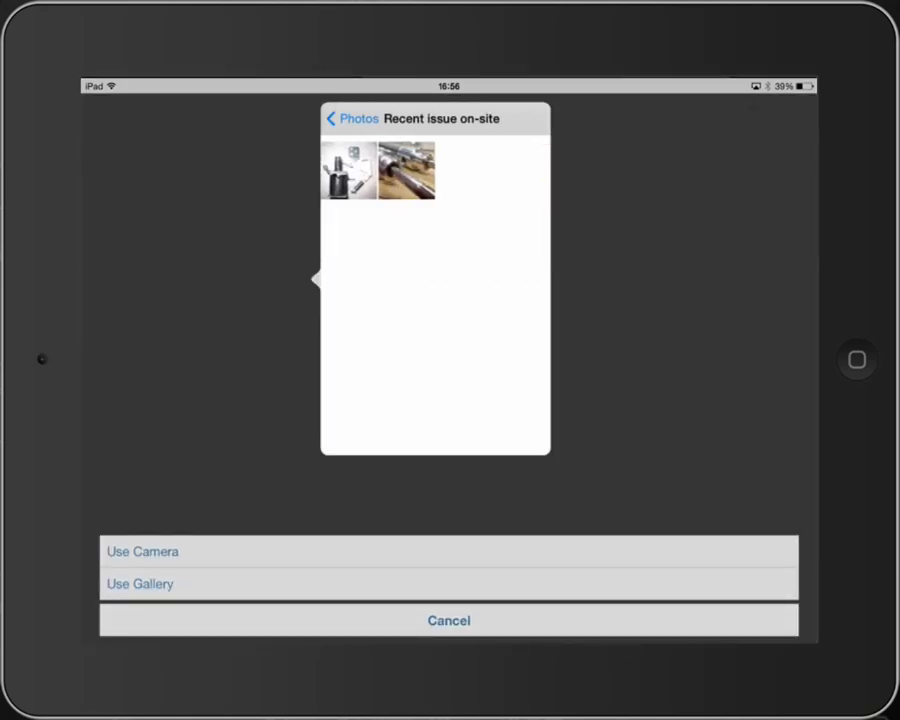
click(406, 168)
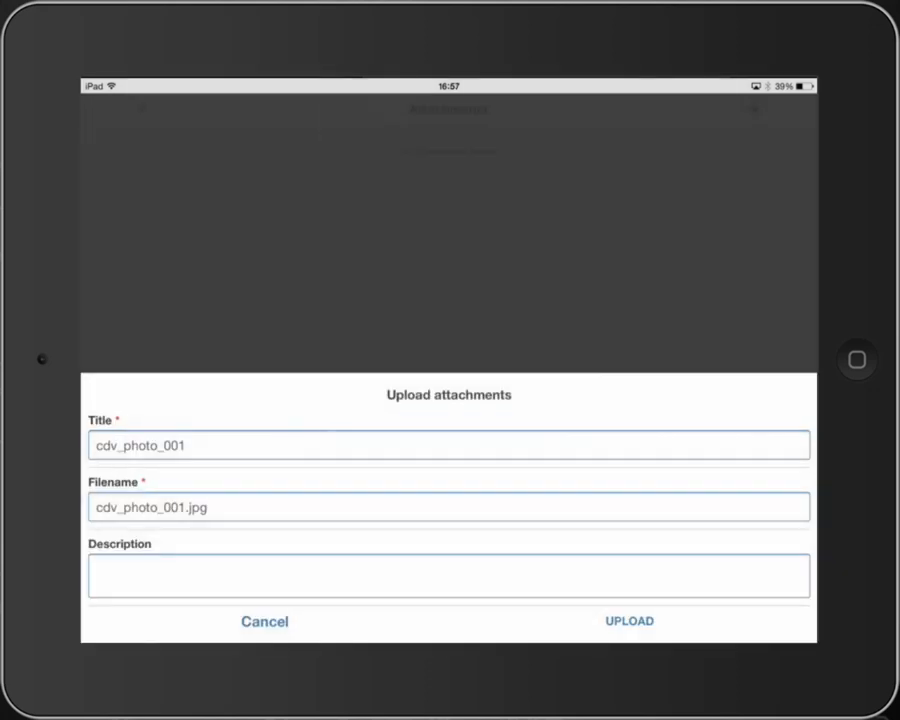
Step: Describe cdv_photo_001 as Pneumatic ball valve, upload it, and return to the change order
click(448, 576)
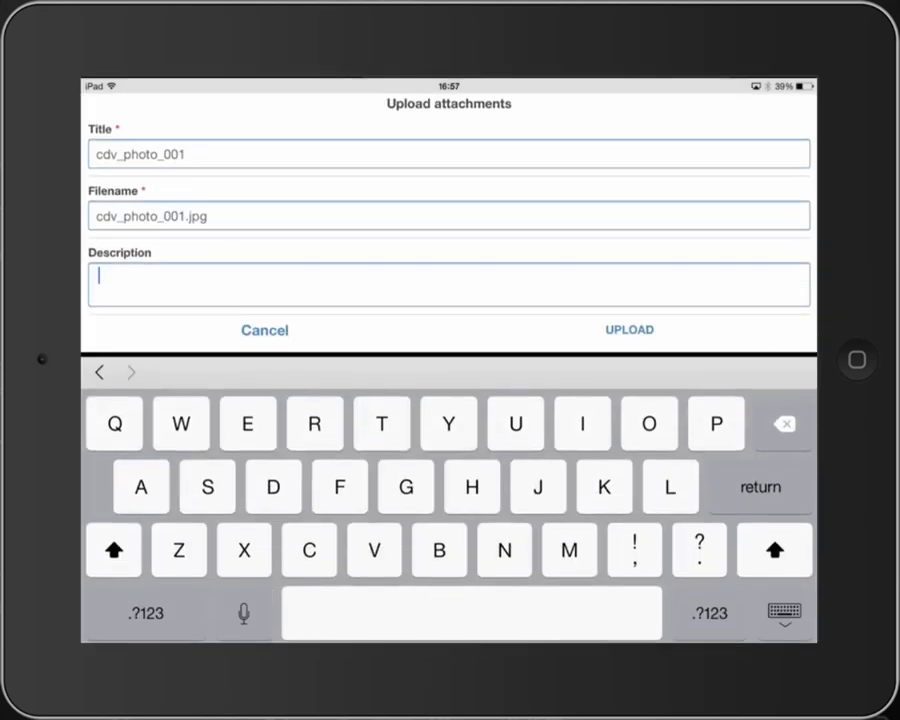
click(628, 330)
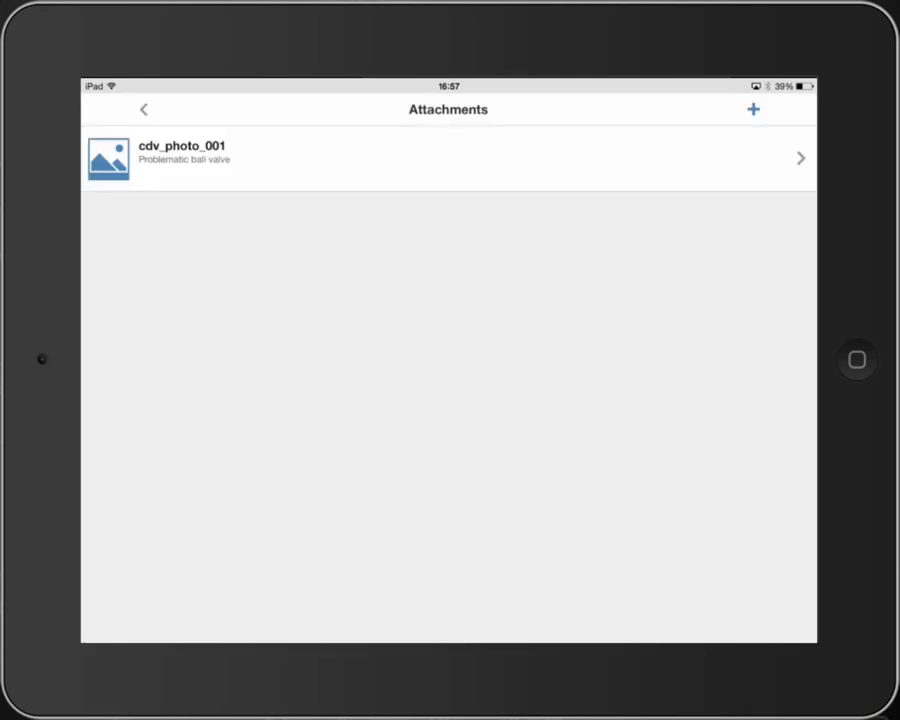
click(144, 108)
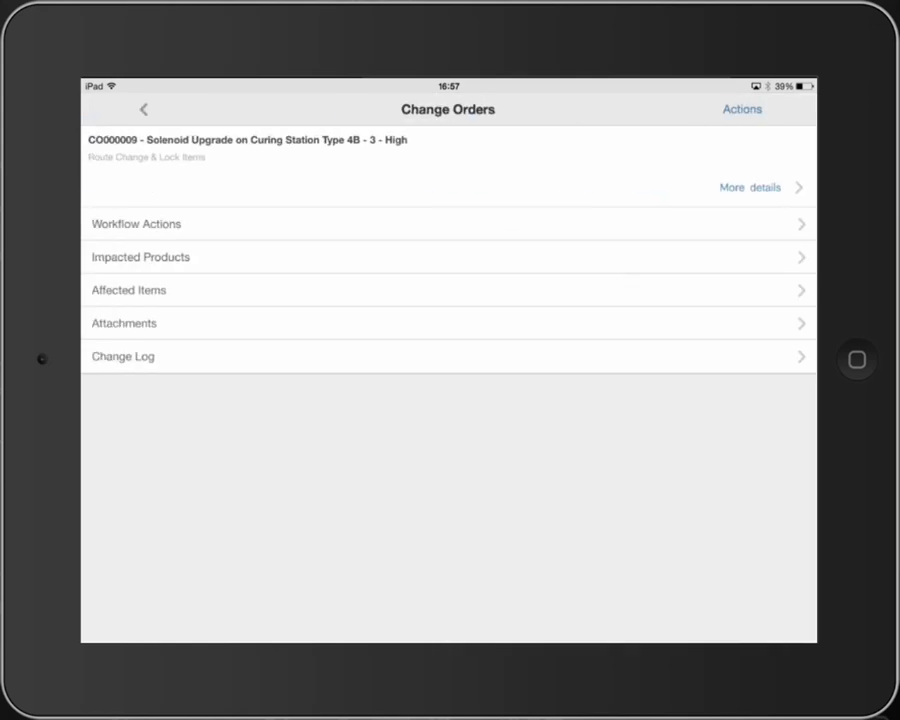
Step: Preview the newly attached cdv_photo_001 from the change order's attachments
click(448, 322)
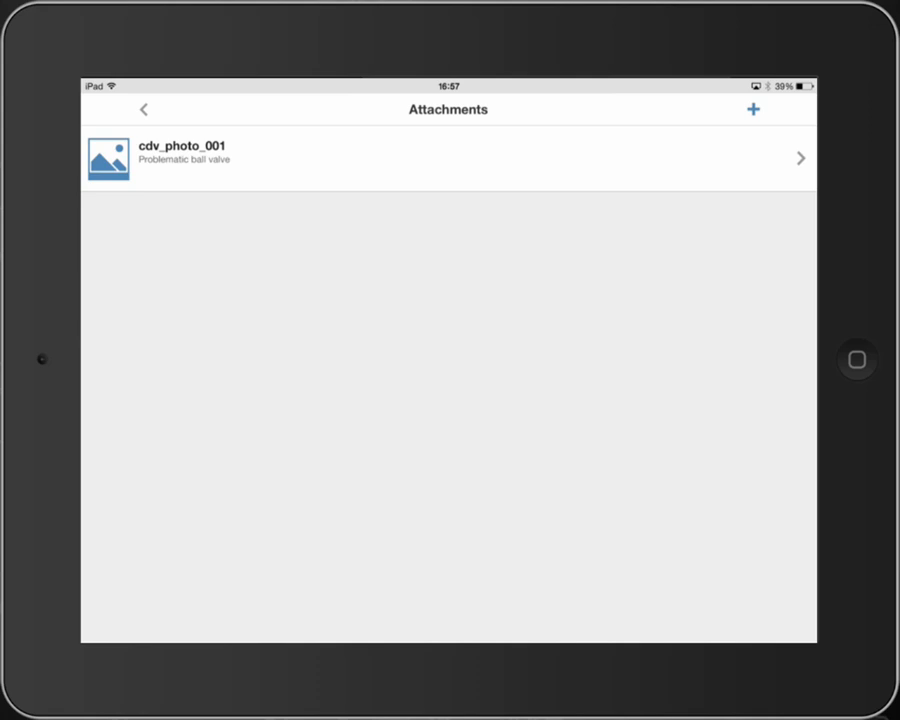
click(448, 158)
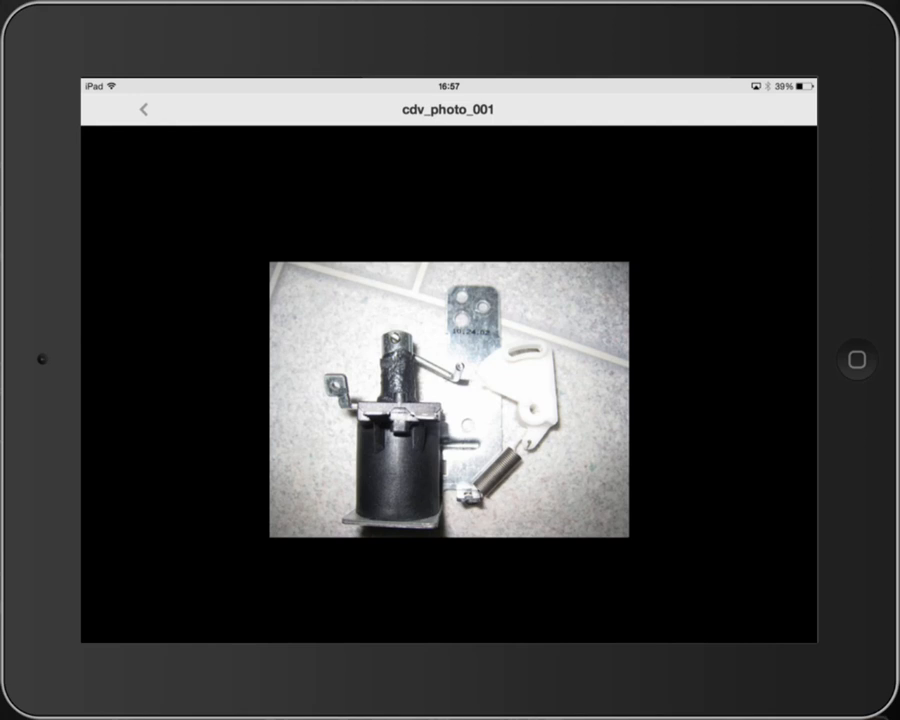
click(142, 108)
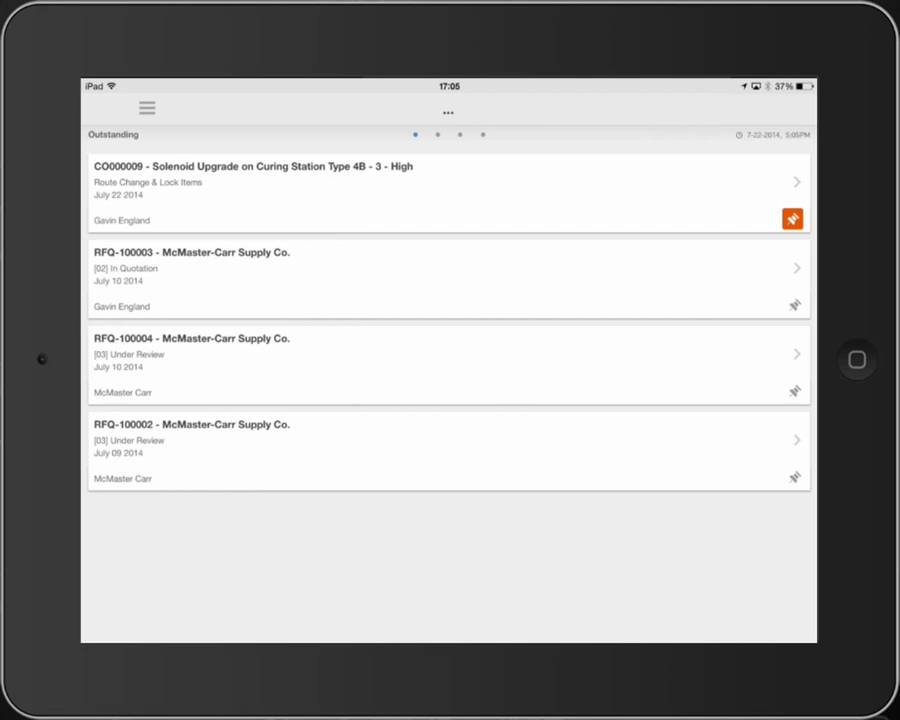
Step: Review CO000009's affected item, solenoid 100568, then return to the overview
click(792, 218)
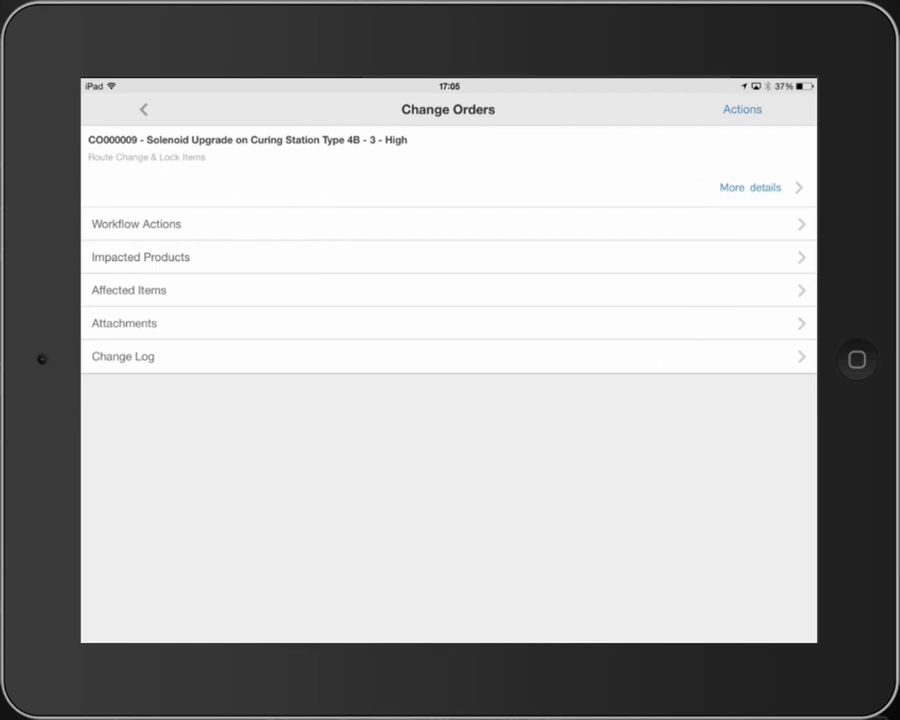
click(448, 290)
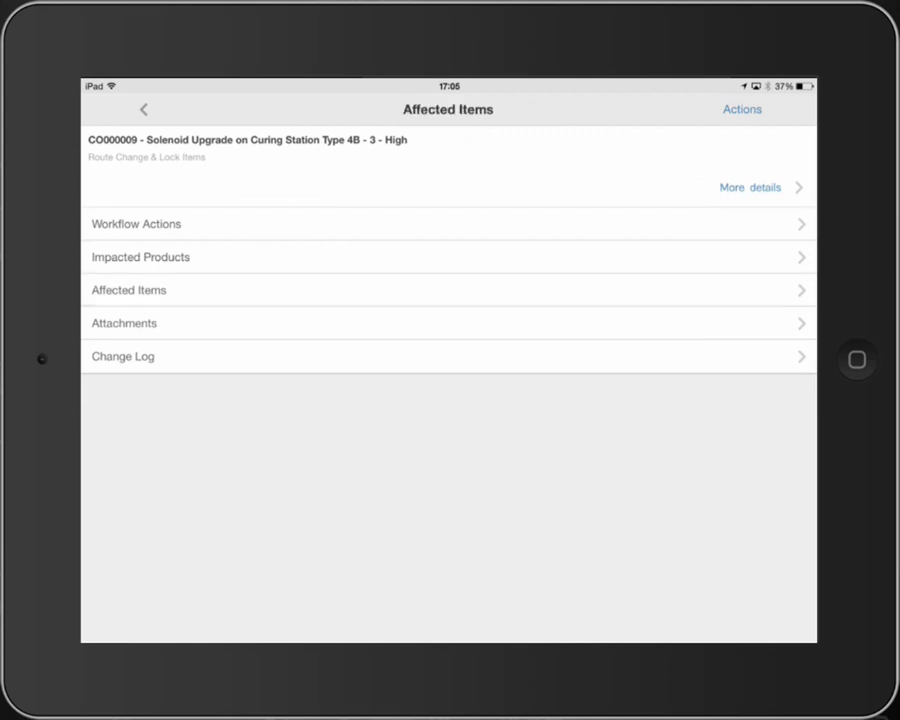
click(448, 290)
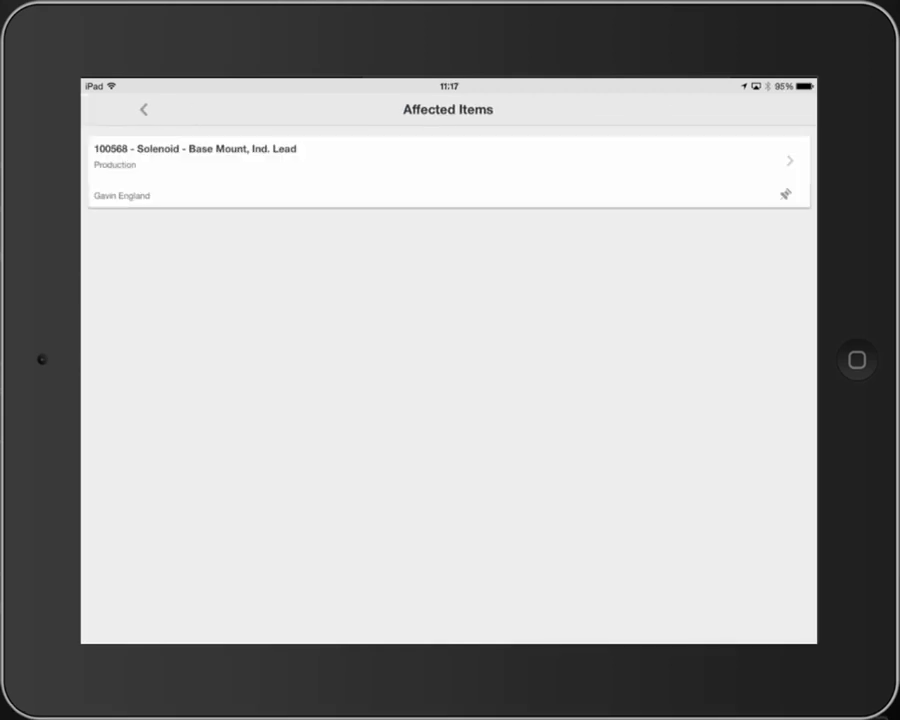
click(142, 108)
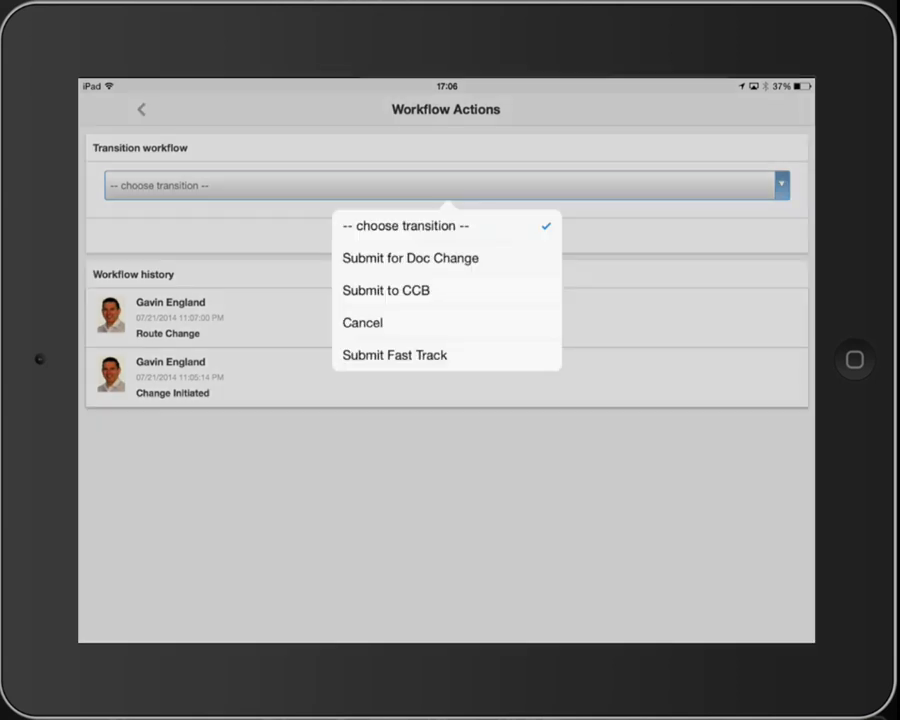
Step: Transition CO000009 to Submit to CCB, save it, and acknowledge the confirmation
click(386, 290)
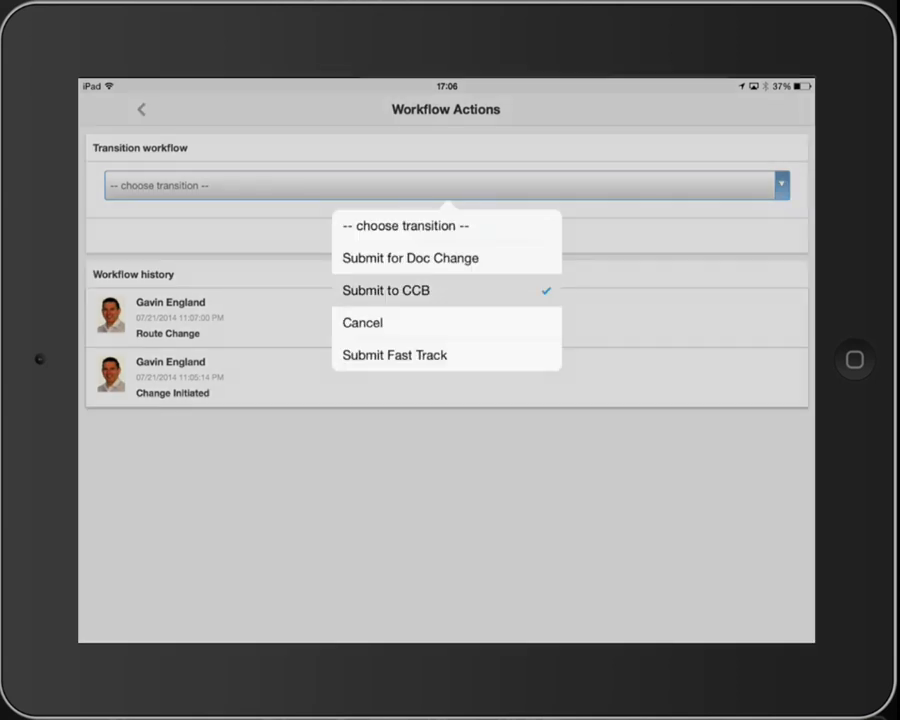
click(386, 290)
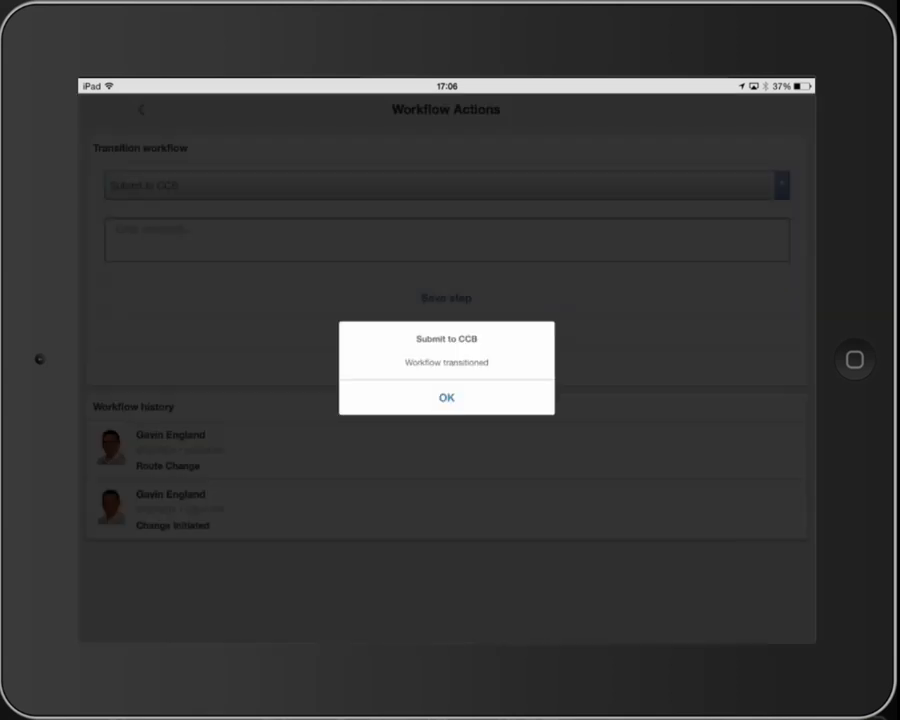
click(446, 396)
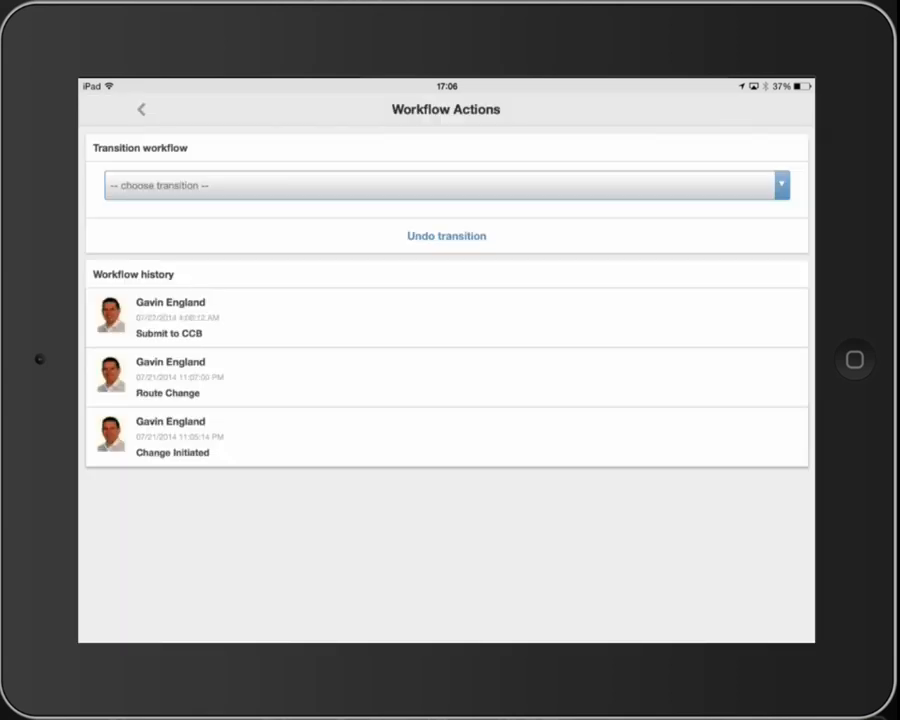